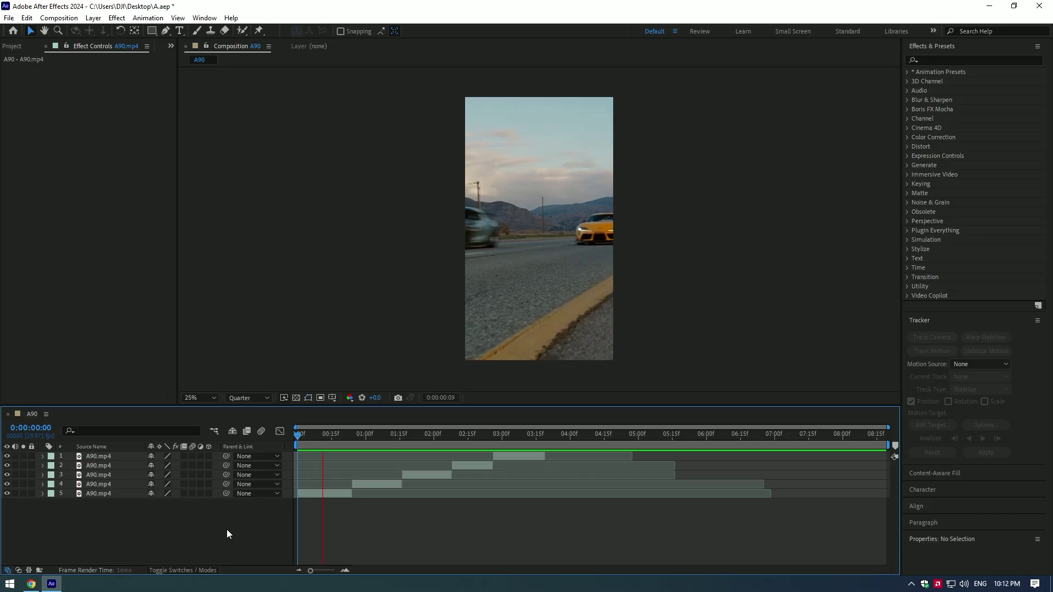
Enable Time Remap on layer 4 with ramp keyframes at its start and end
{"action": "left_click", "coordinate": [459, 434]}
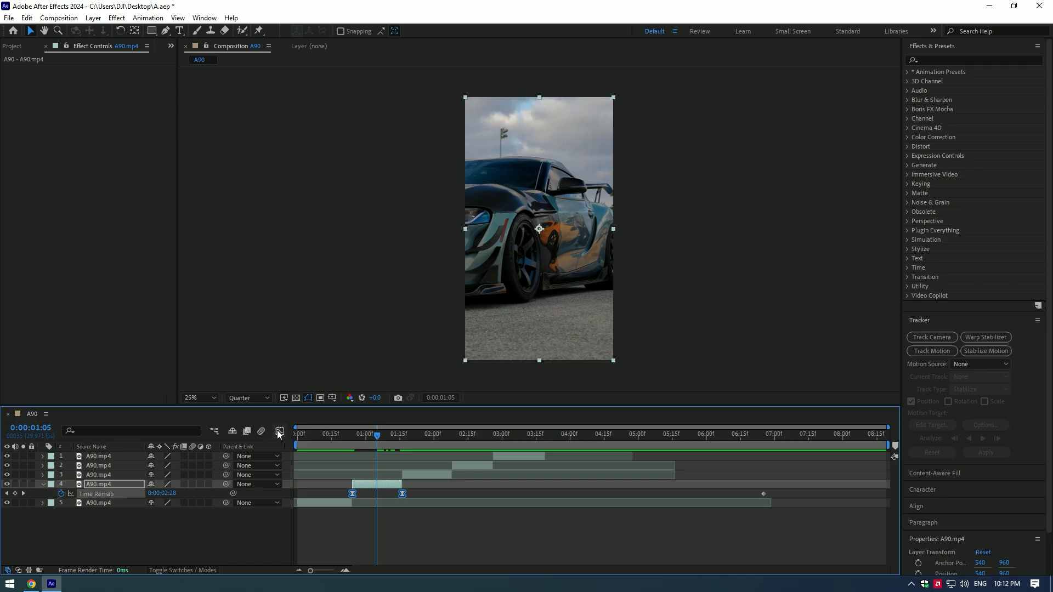
Switch on Frame Blending for the retimed layer 4
{"action": "left_click", "coordinate": [279, 432]}
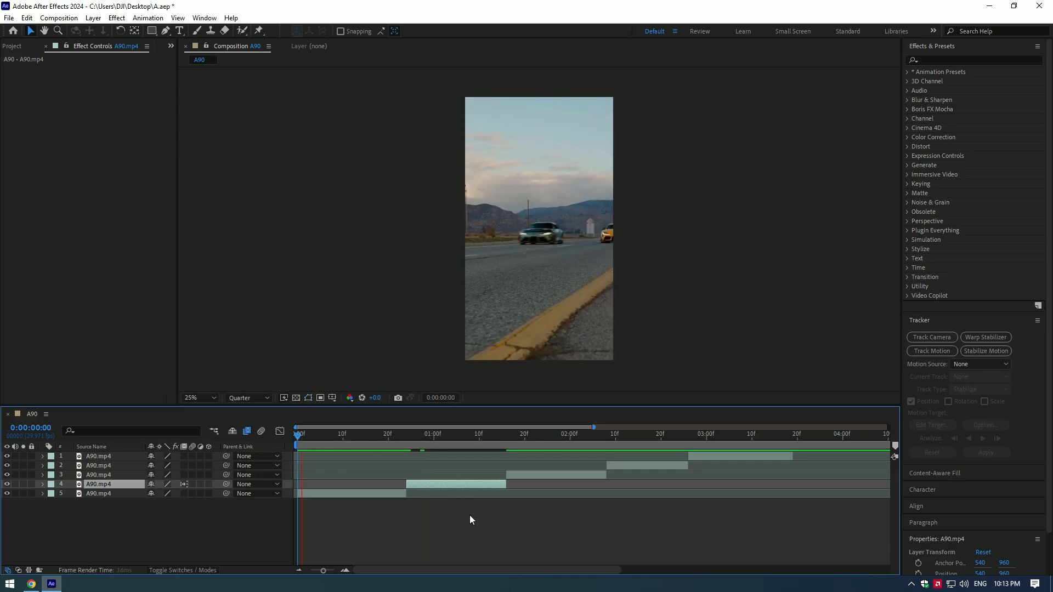
Duplicate retimed layer 4 and start the copy where the original ends
{"action": "left_click", "coordinate": [576, 434]}
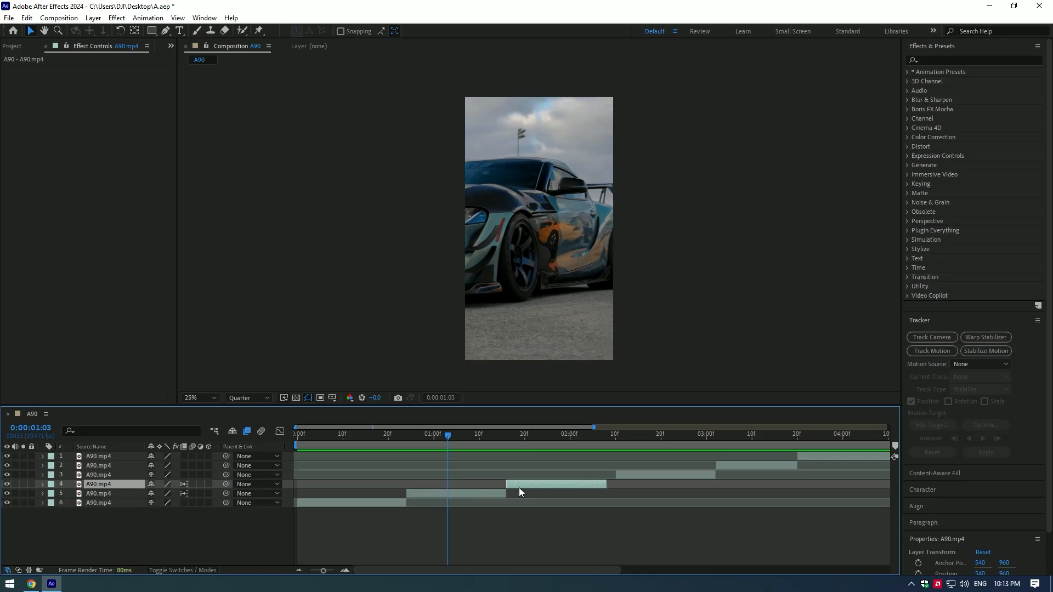
{"action": "right_click", "coordinate": [520, 492]}
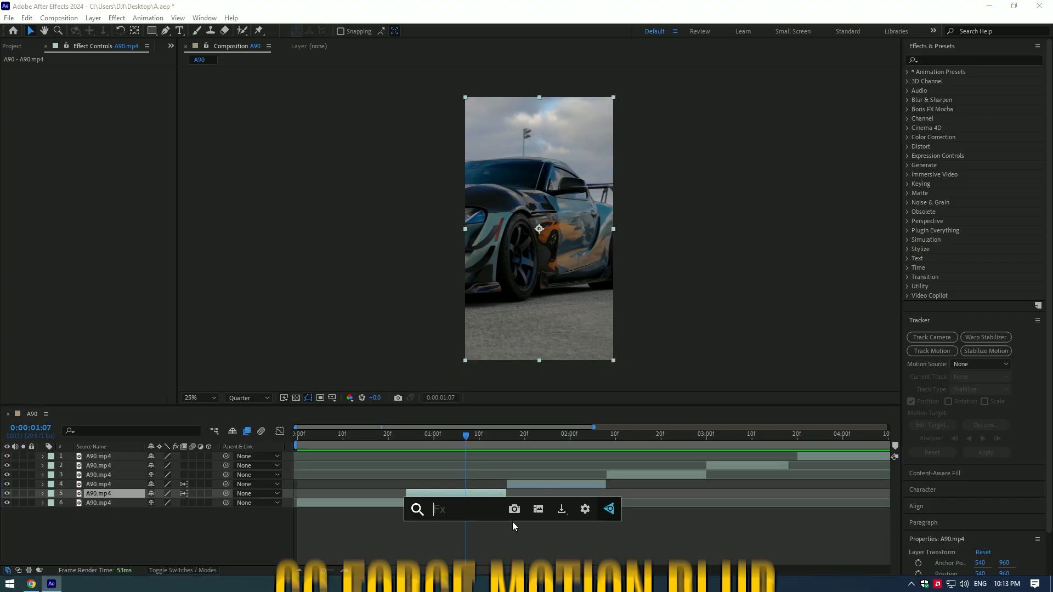
Apply CC Force Motion Blur to layers 4 and 5, and pre-compose layer 3 as A90.mp4 Comp 1
{"action": "type", "text": "motio"}
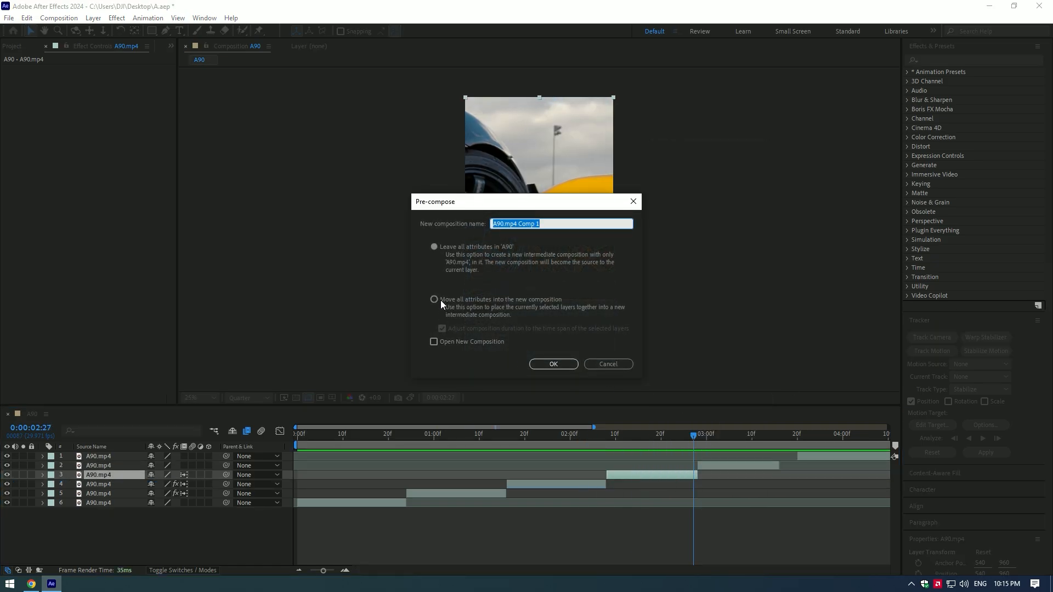
{"action": "left_click", "coordinate": [553, 365]}
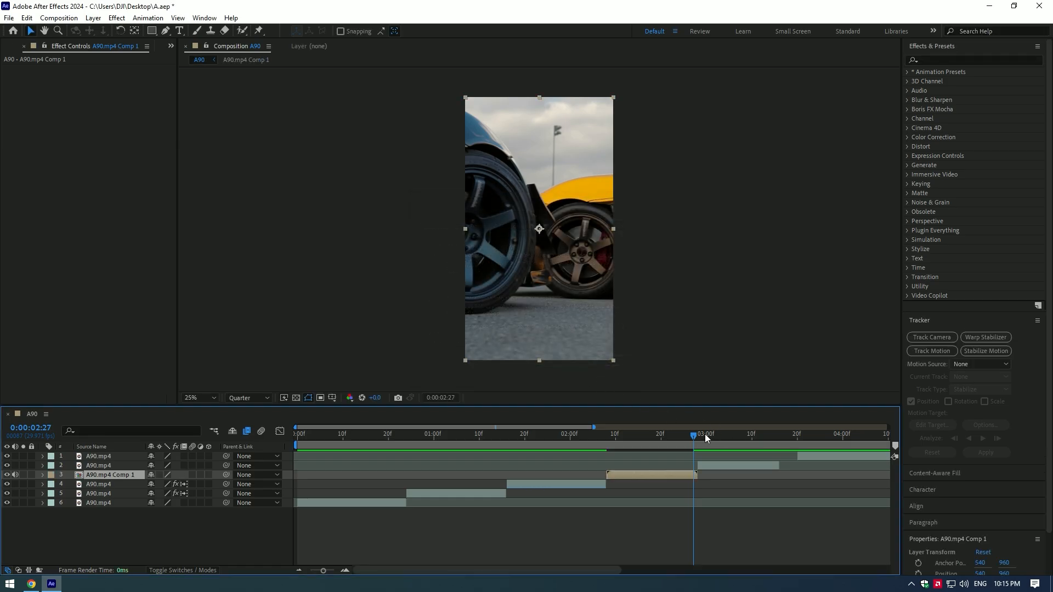
{"action": "left_click", "coordinate": [607, 434]}
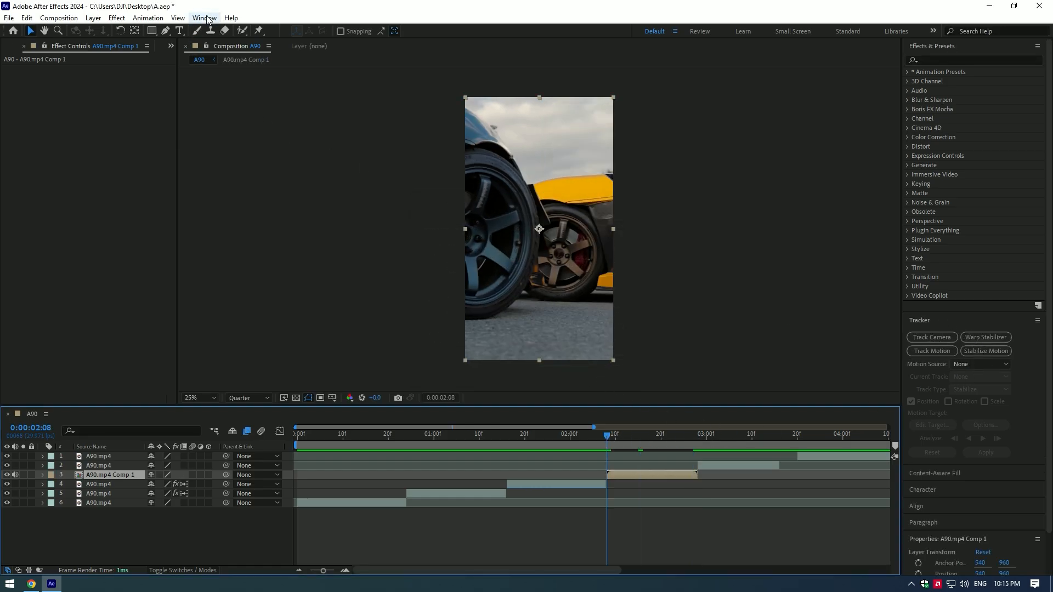
Open the Tracker panel and start Stabilize Motion on A90.mp4 Comp 1
{"action": "left_click", "coordinate": [204, 18]}
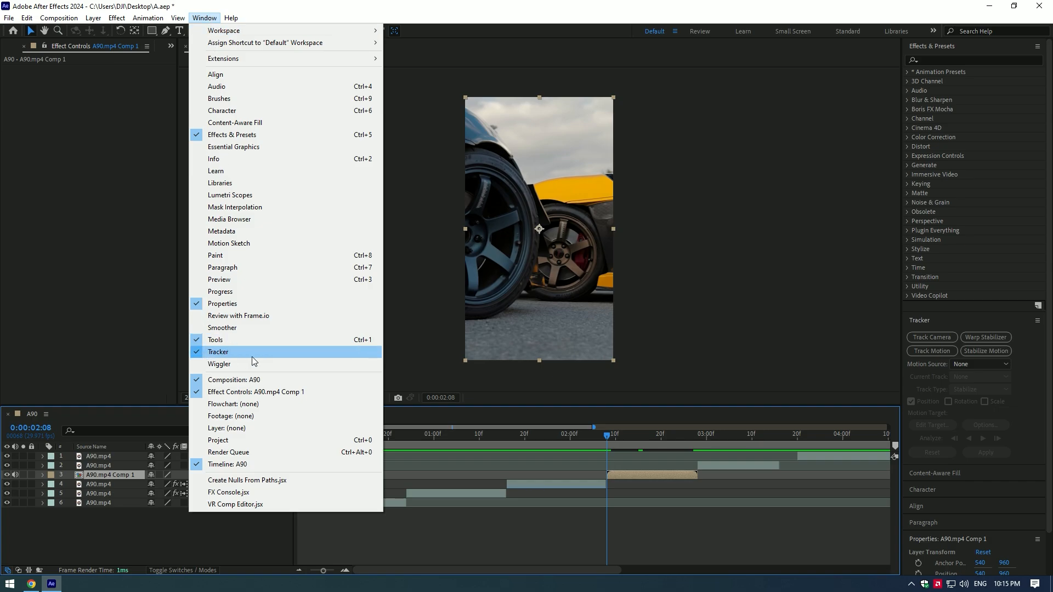
{"action": "left_click", "coordinate": [218, 351]}
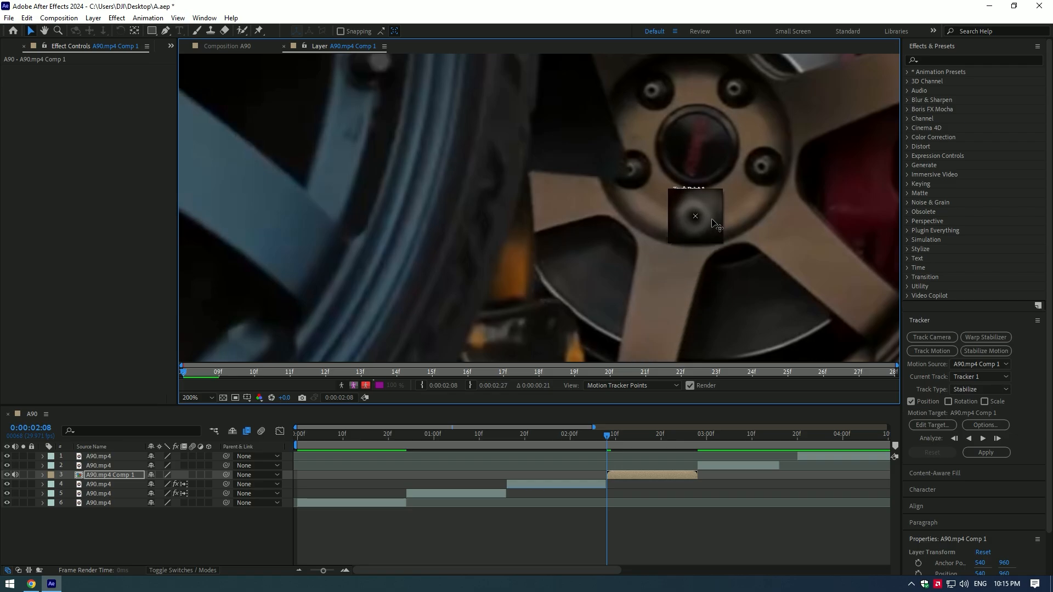
Track the wheel hub forward to the clip's end and apply stabilization in X and Y
{"action": "left_click_drag", "start_coordinate": [715, 236], "coordinate": [751, 279]}
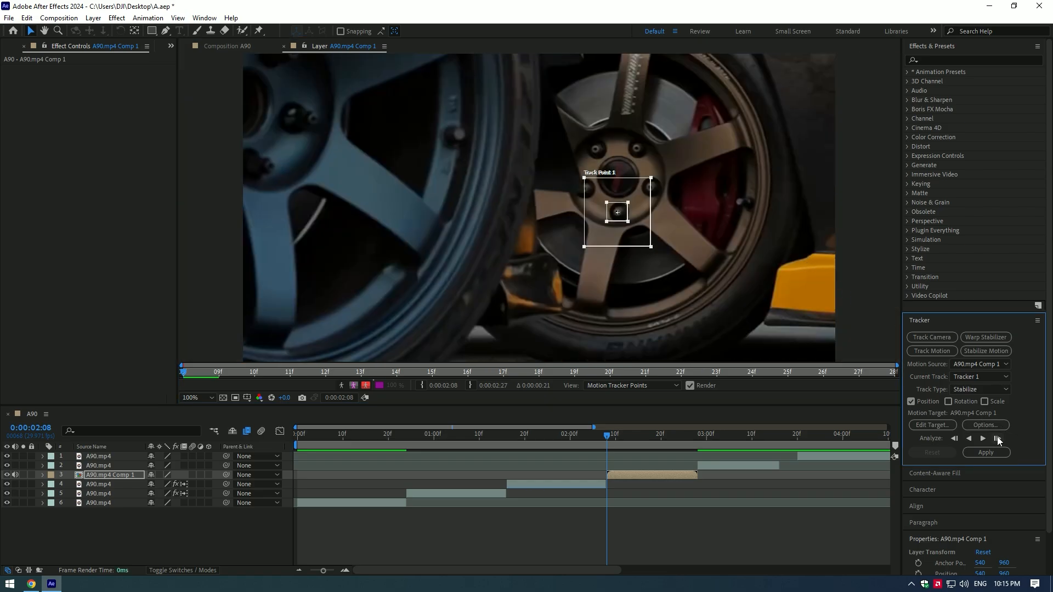
{"action": "left_click", "coordinate": [999, 438]}
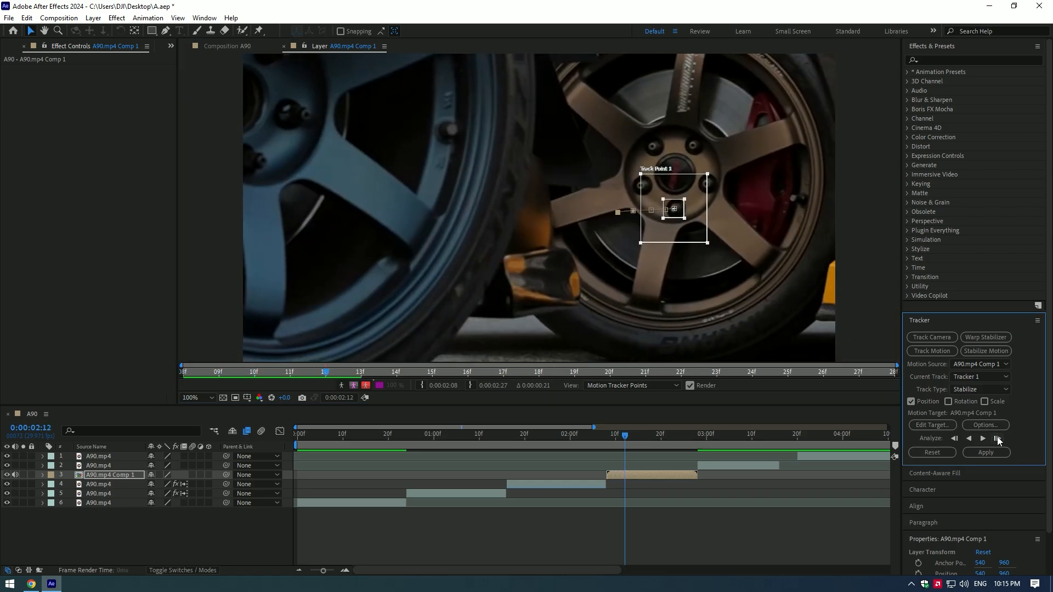
{"action": "left_click", "coordinate": [998, 439]}
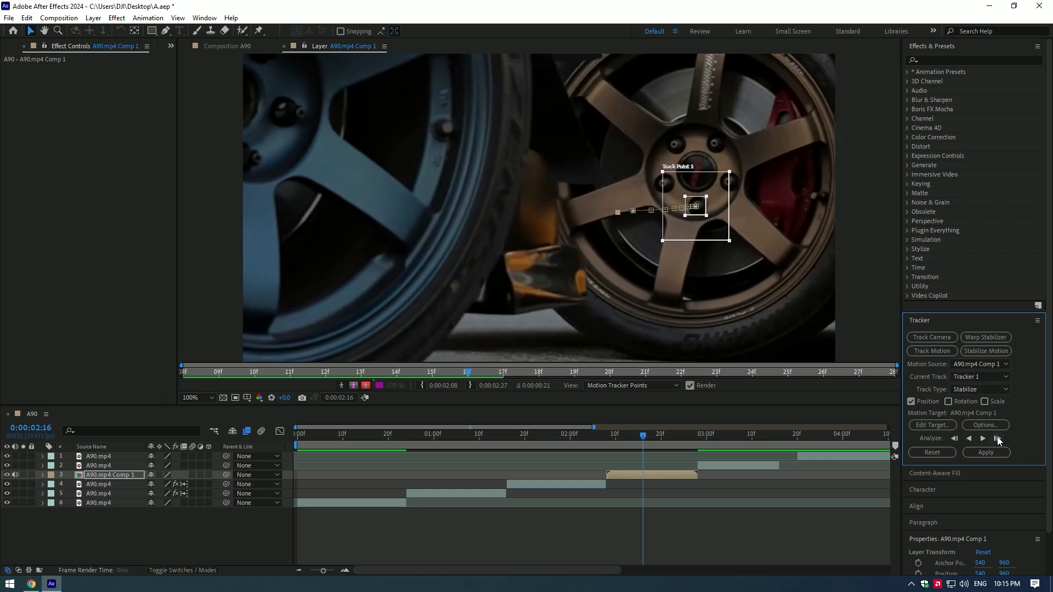
{"action": "left_click", "coordinate": [998, 438]}
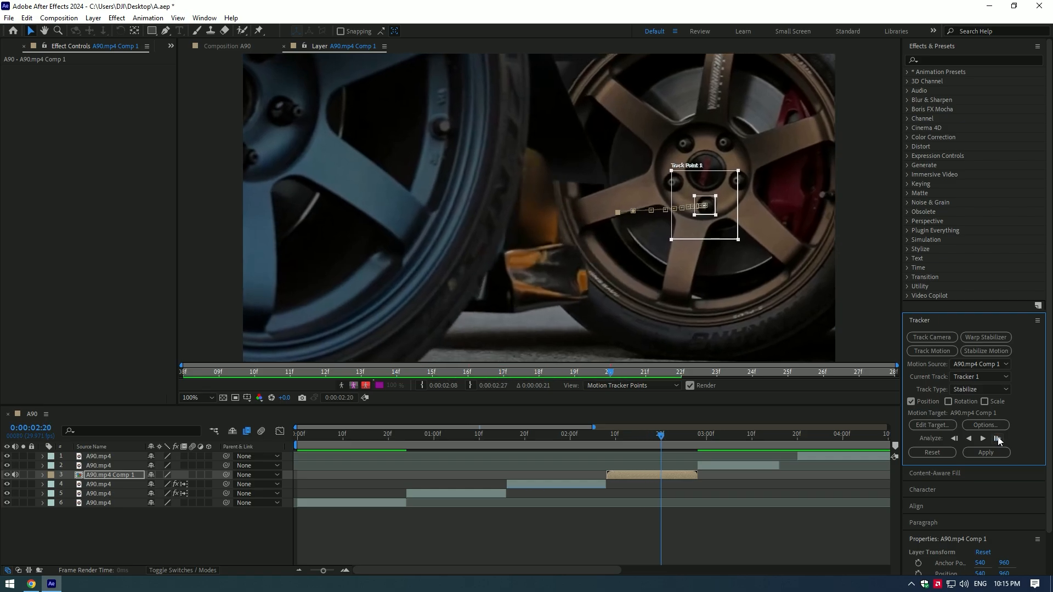
{"action": "left_click", "coordinate": [999, 439]}
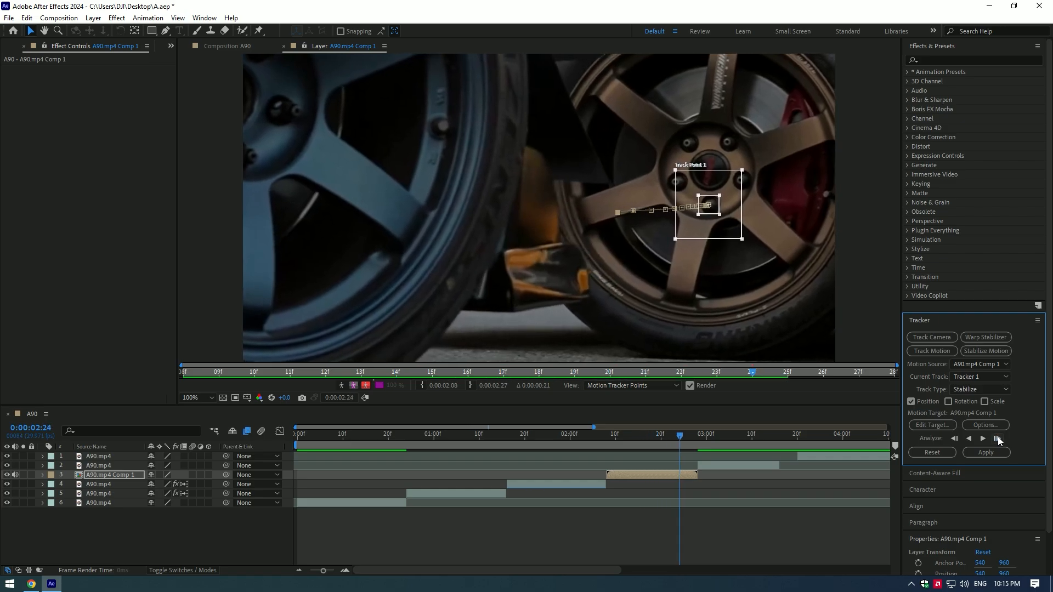
{"action": "left_click", "coordinate": [997, 439]}
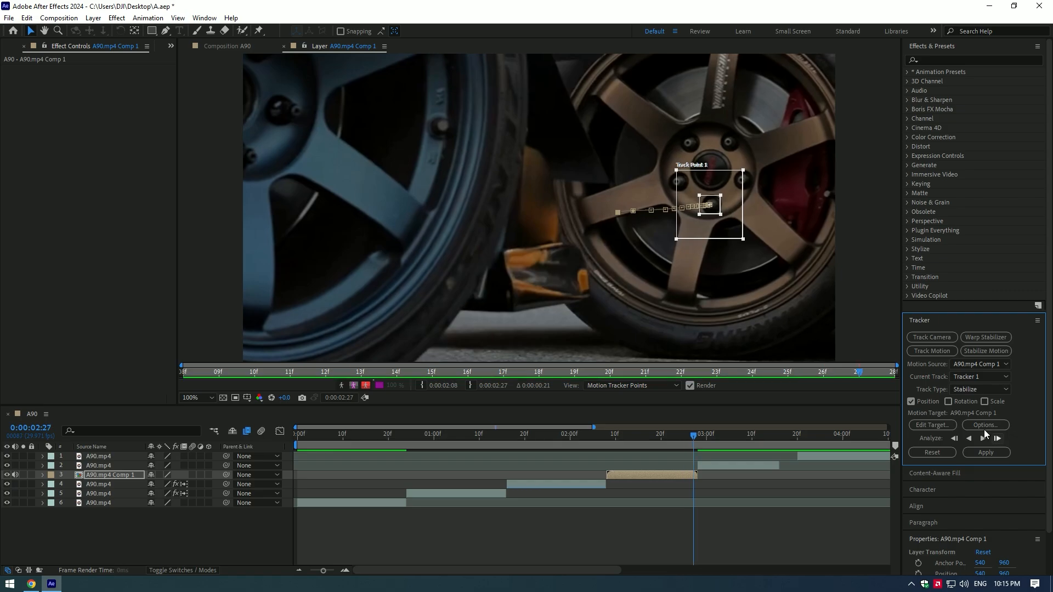
{"action": "left_click", "coordinate": [932, 425]}
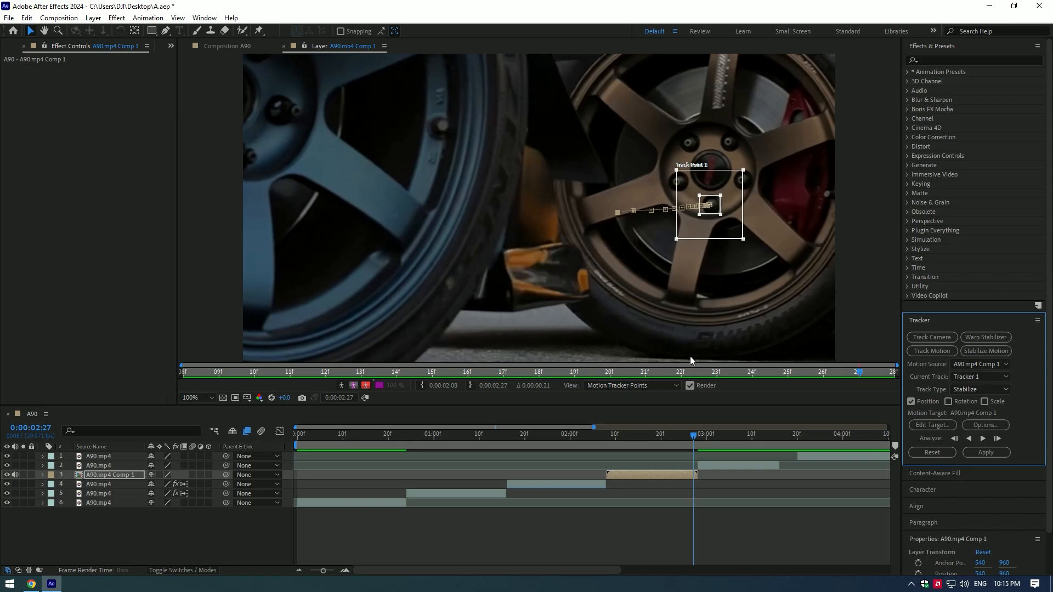
{"action": "left_click", "coordinate": [986, 452]}
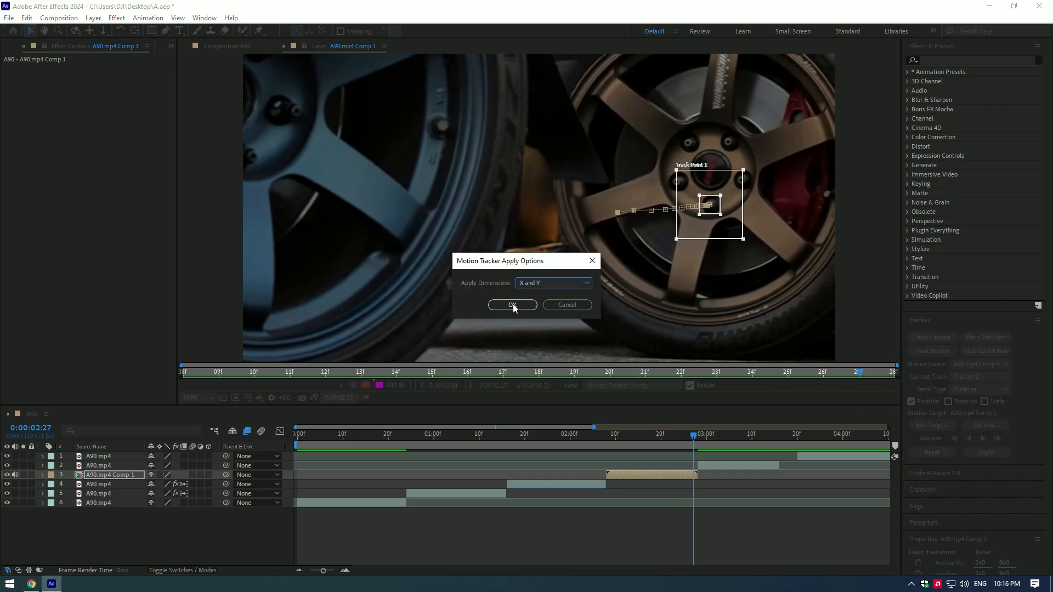
{"action": "left_click", "coordinate": [512, 305]}
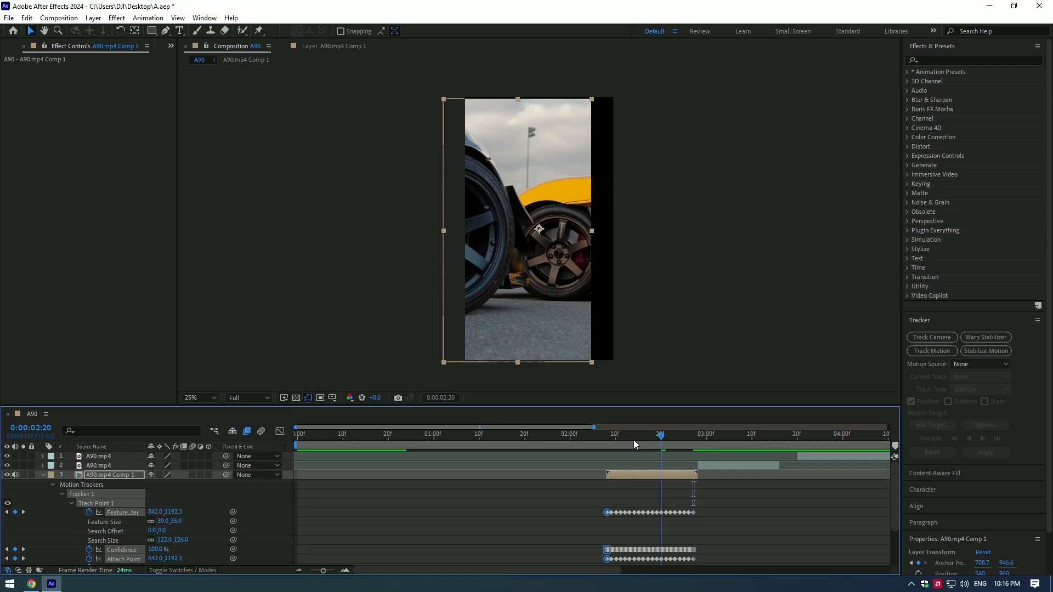
Scale A90.mp4 Comp 1 to 118% and scrub to the clip's end to check
{"action": "left_click", "coordinate": [635, 446]}
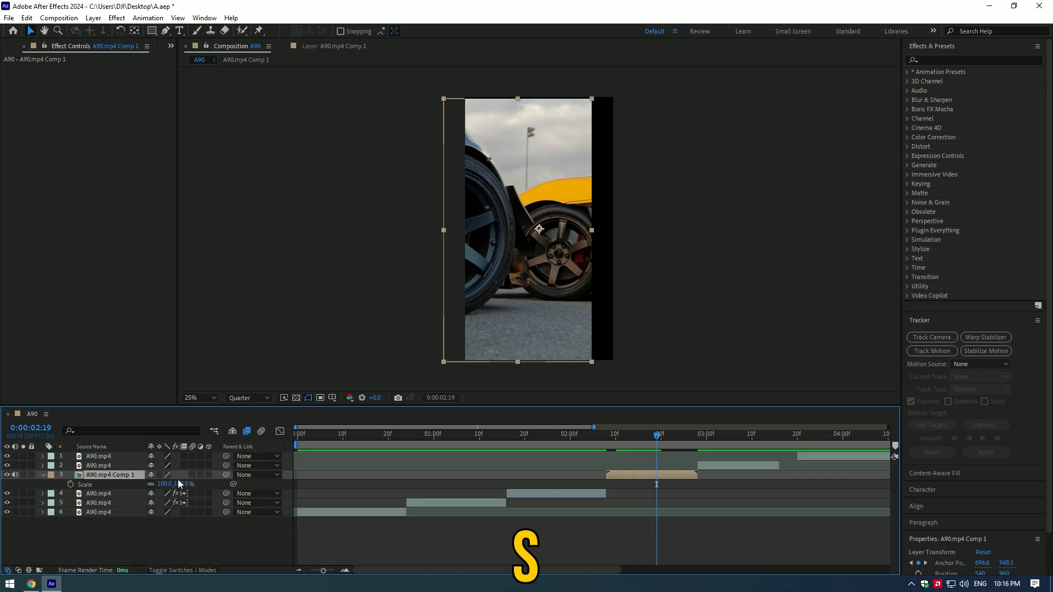
{"action": "left_click_drag", "start_coordinate": [161, 484], "coordinate": [172, 476]}
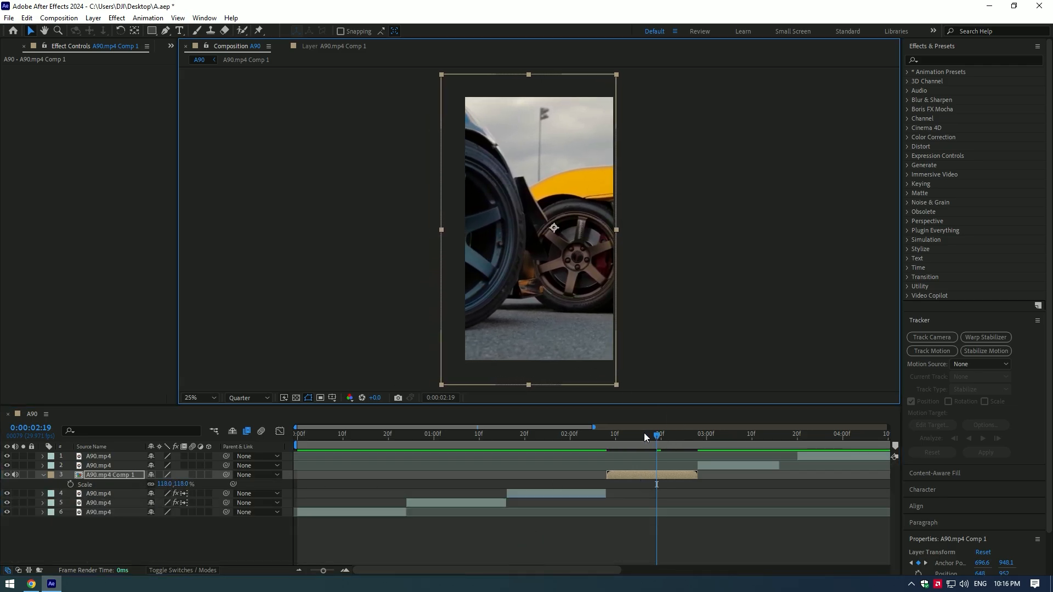
{"action": "left_click_drag", "start_coordinate": [656, 435], "coordinate": [694, 435]}
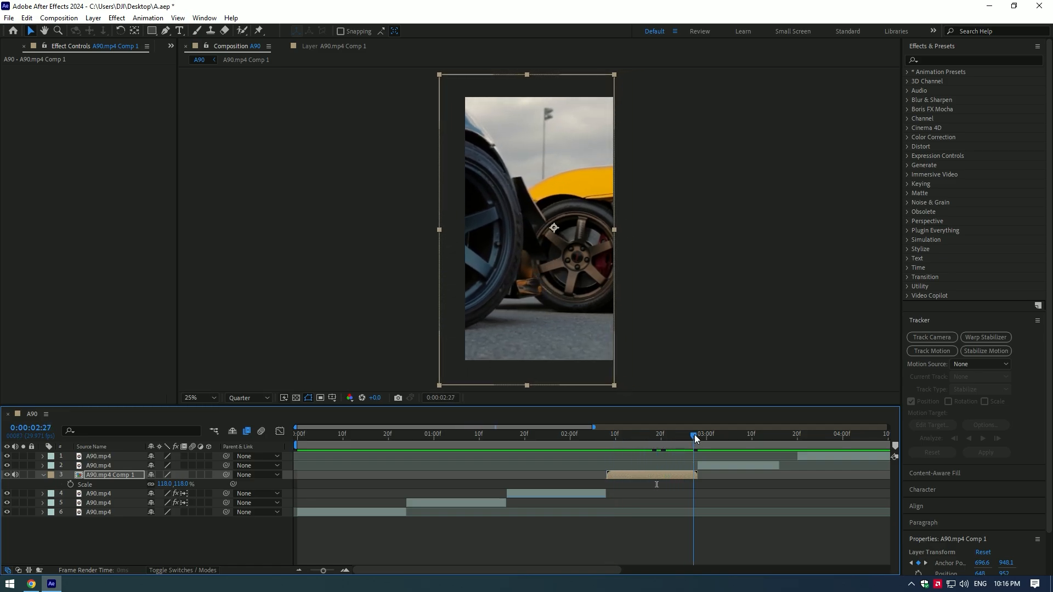